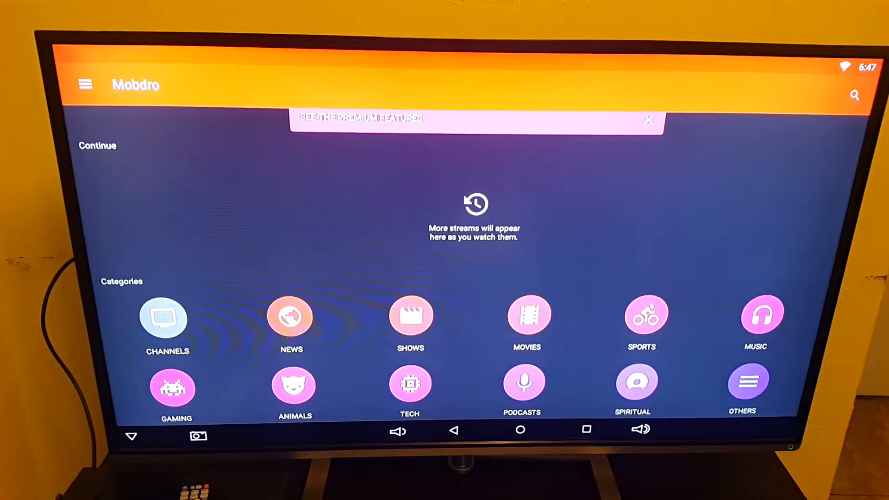
Step: Dismiss the premium features banner and open the Channels category
left_click(647, 120)
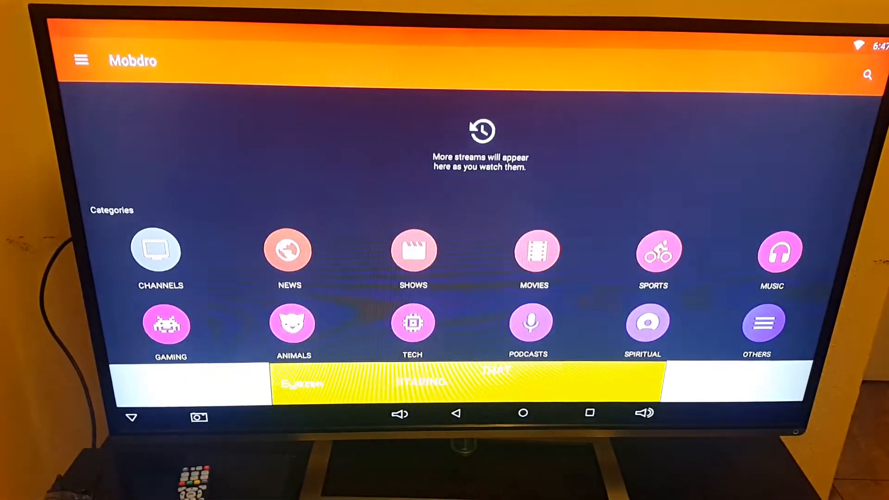
left_click(159, 251)
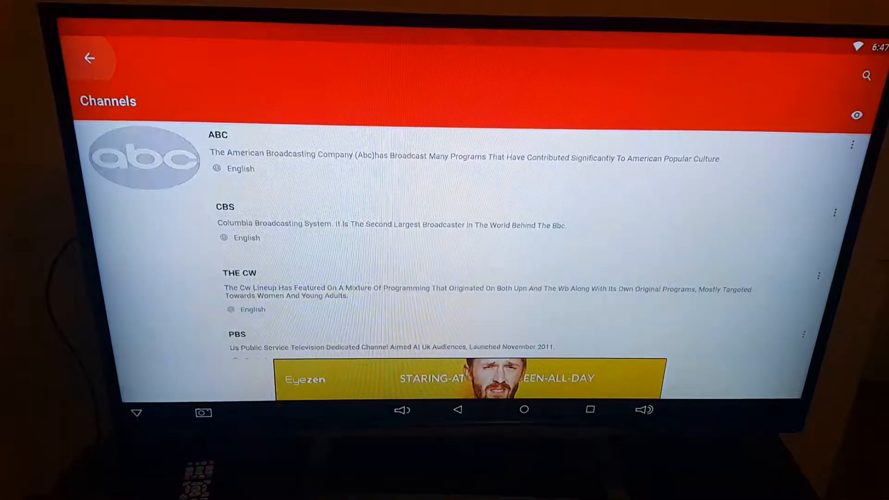
Step: Scroll the Channels list down to Syfy, TBS and TNT USA
scroll("down", 3)
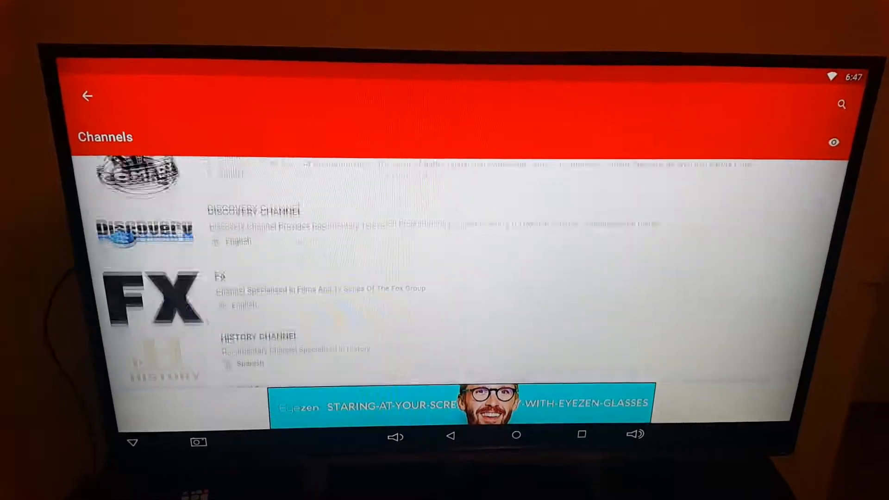
scroll("down", 3)
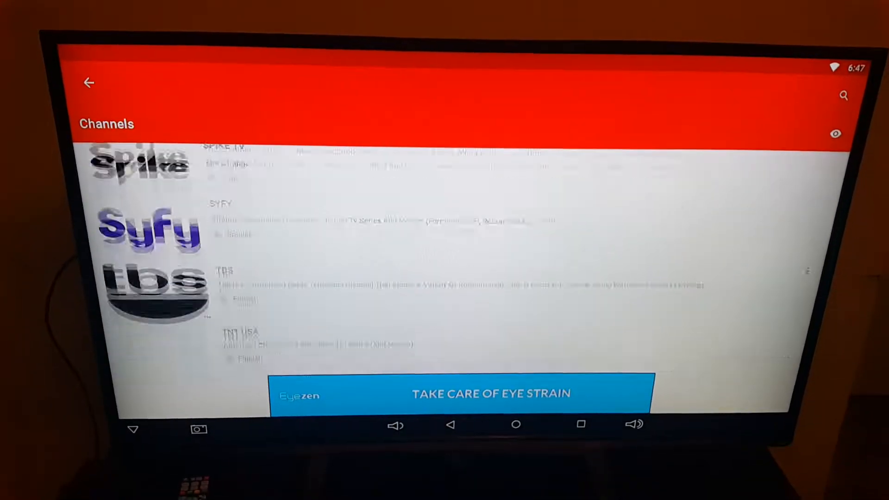
scroll("up", 3)
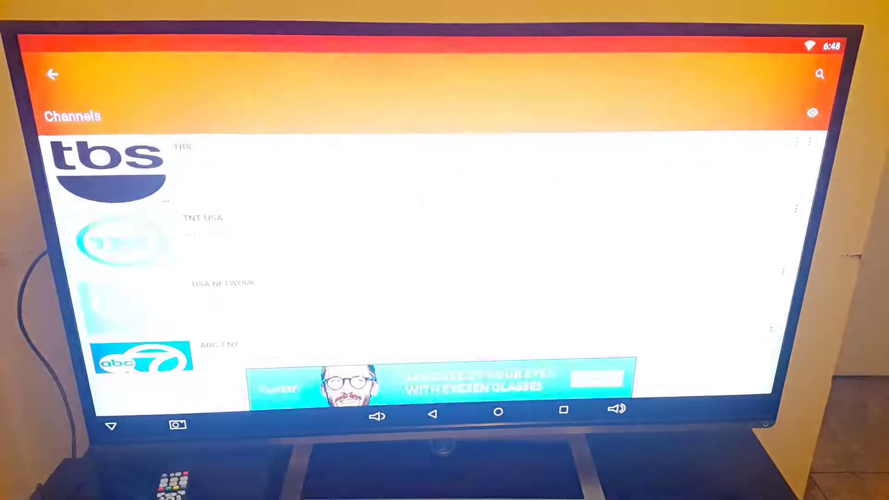
Step: Go back from the Channels list to the Mobdro home screen
left_click(53, 74)
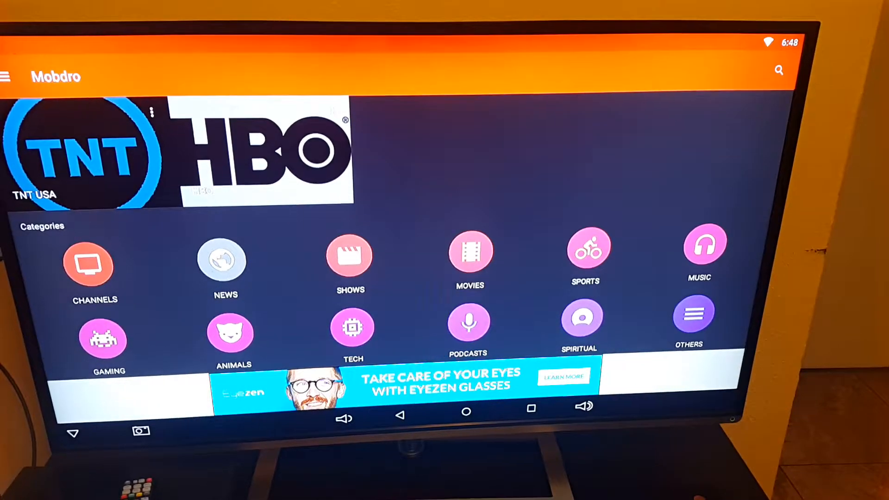
Step: Open News and scroll past FOX 43 and Sky News to RTE News Now and C-SPAN
left_click(225, 262)
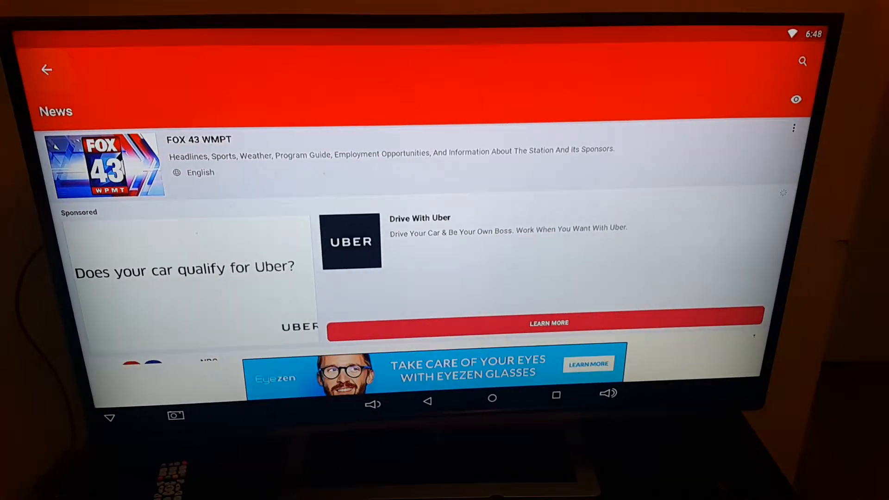
scroll("down", 3)
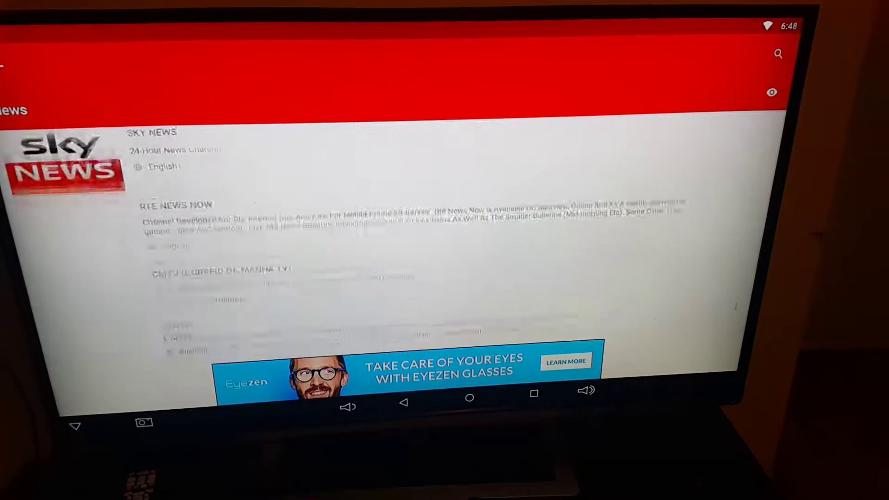
scroll("down", 3)
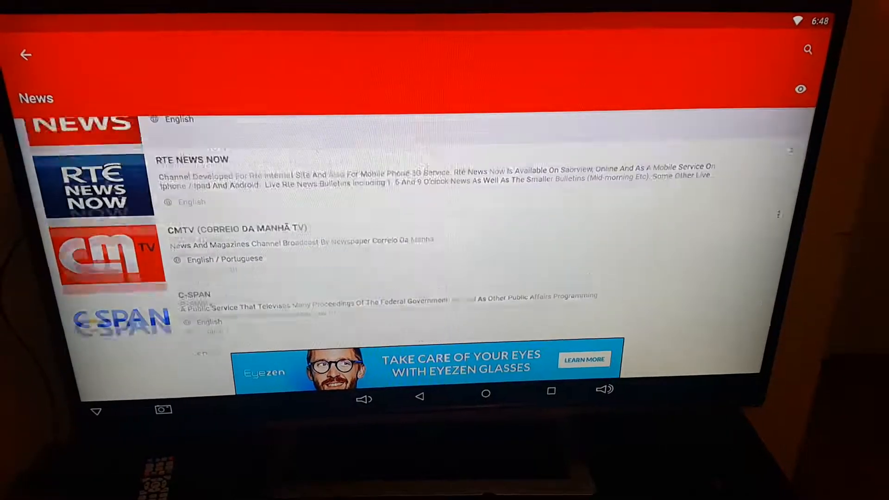
scroll("down", 3)
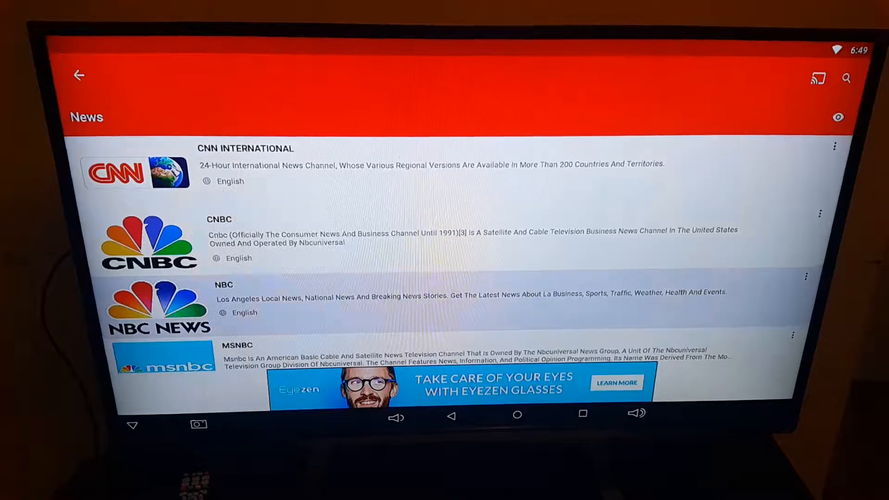
Step: Leave the News list and return to the home screen
left_click(78, 75)
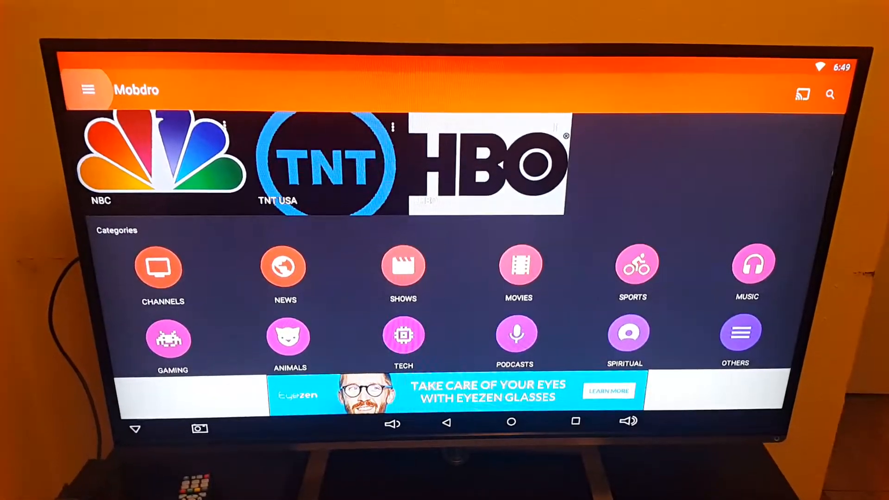